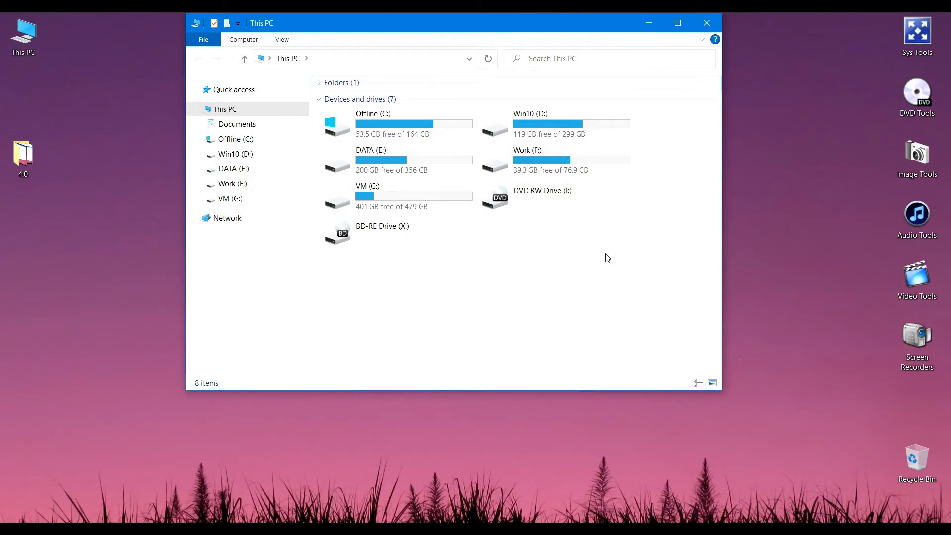
Open BD-RE Drive (X:) and its Orange PI OS folder
{"action": "left_click", "coordinate": [382, 231]}
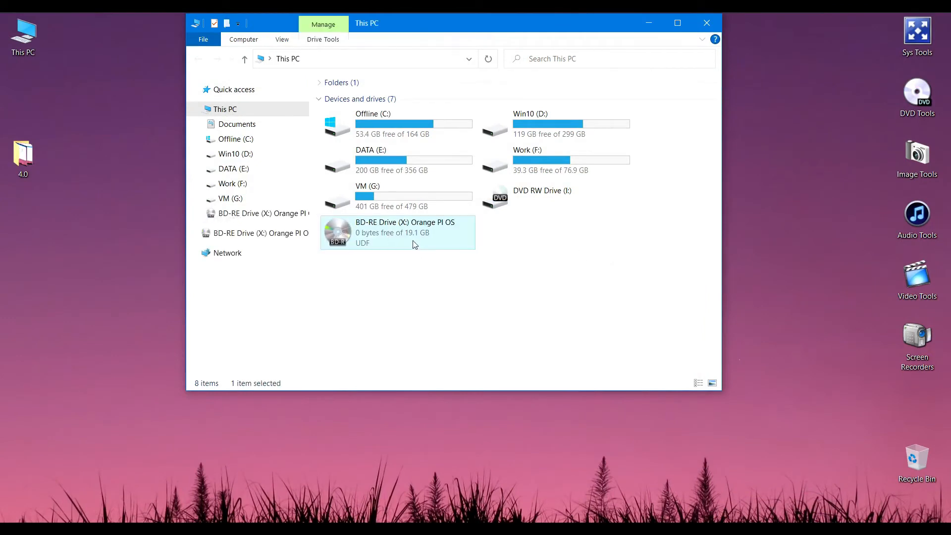
{"action": "double_click", "coordinate": [397, 232]}
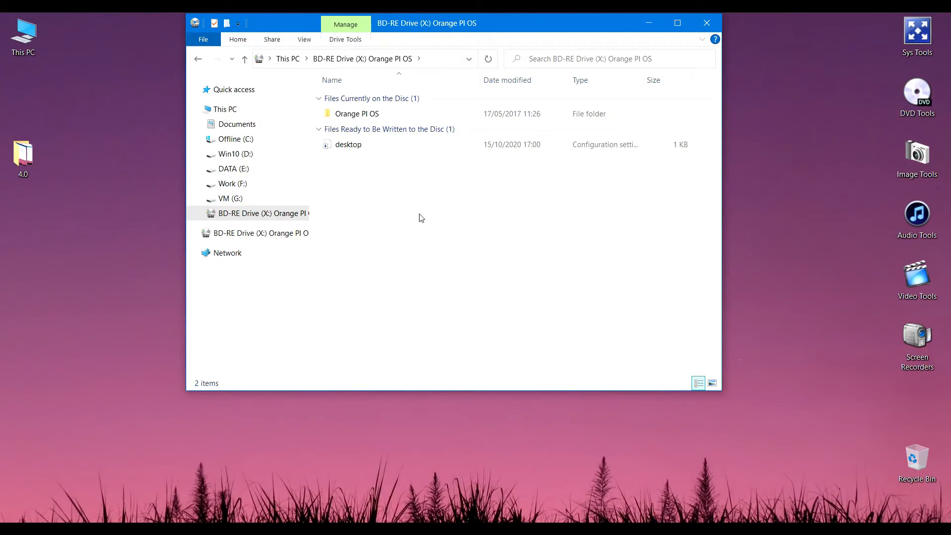
{"action": "double_click", "coordinate": [357, 113]}
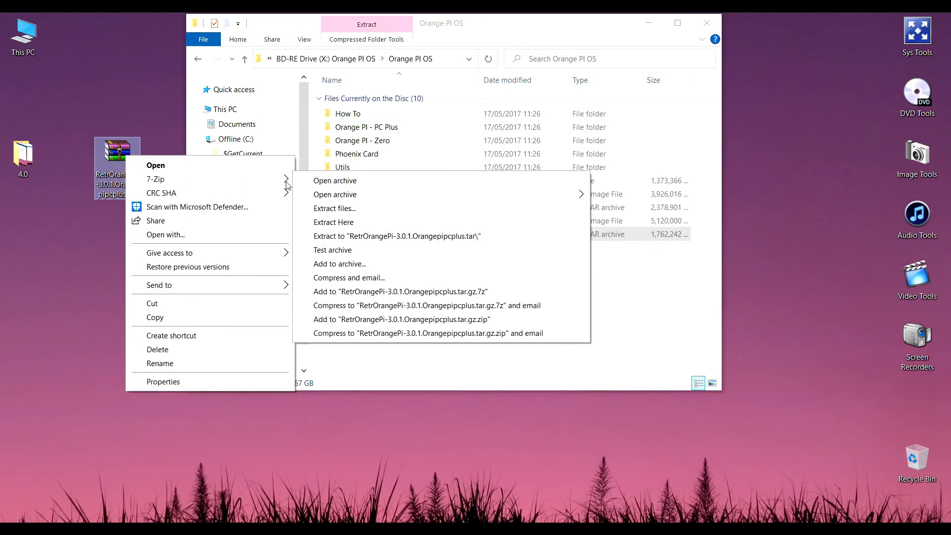
Open RetrOrangePi-3.0.1.Orangepipcplus.tar.gz in 7-Zip and show its Properties (size, CRC, type)
{"action": "left_click", "coordinate": [333, 181]}
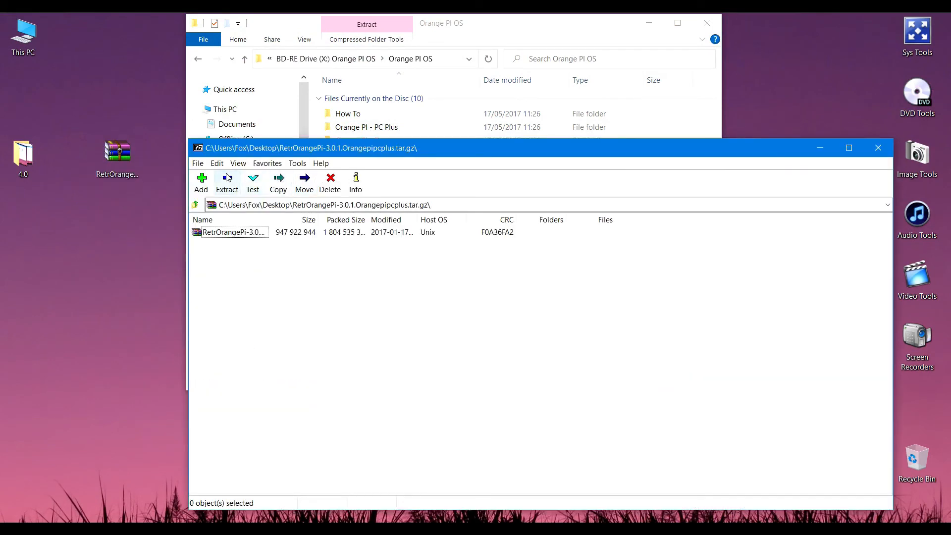
{"action": "mouse_move", "coordinate": [267, 214]}
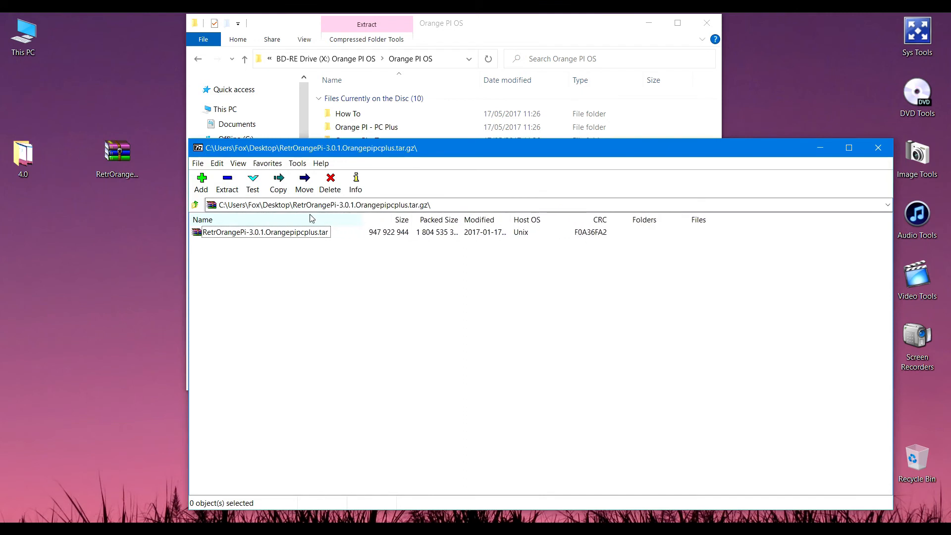
{"action": "left_click", "coordinate": [355, 182]}
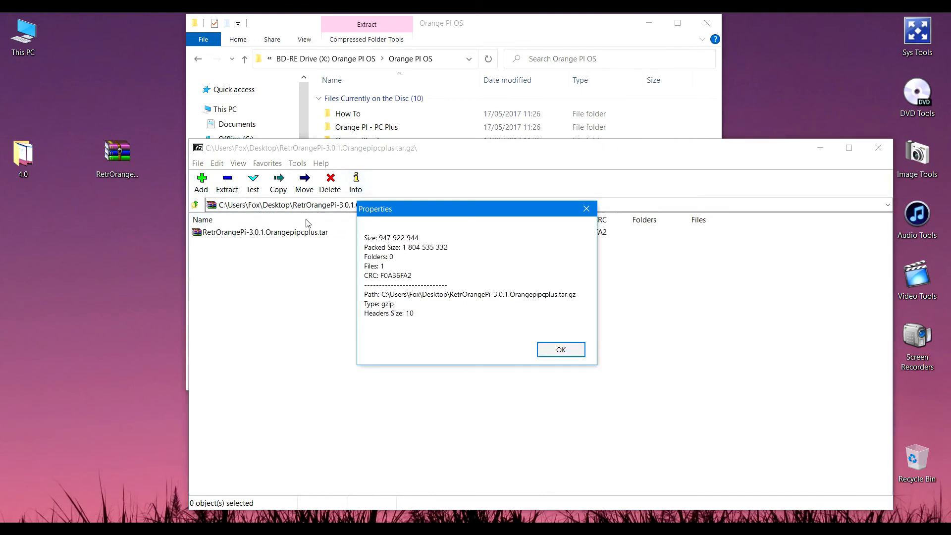
{"action": "mouse_move", "coordinate": [399, 277]}
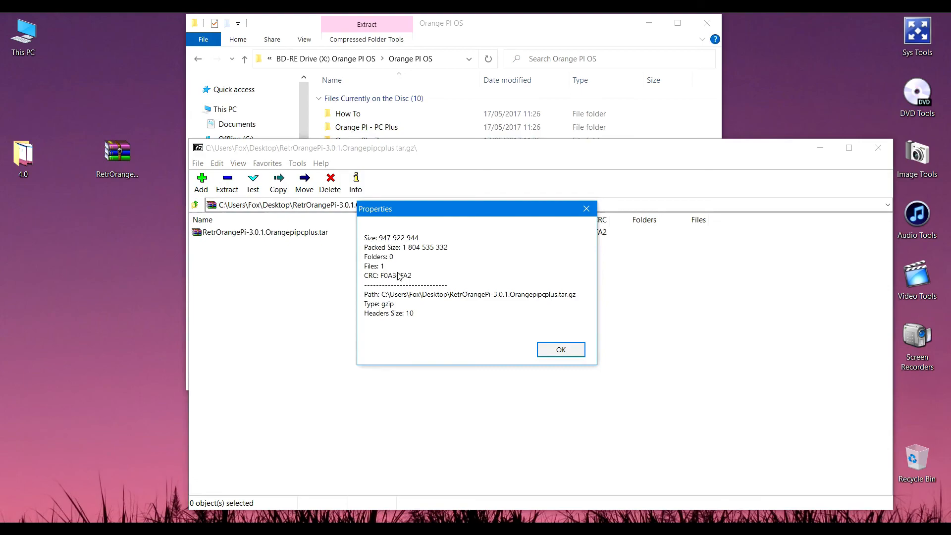